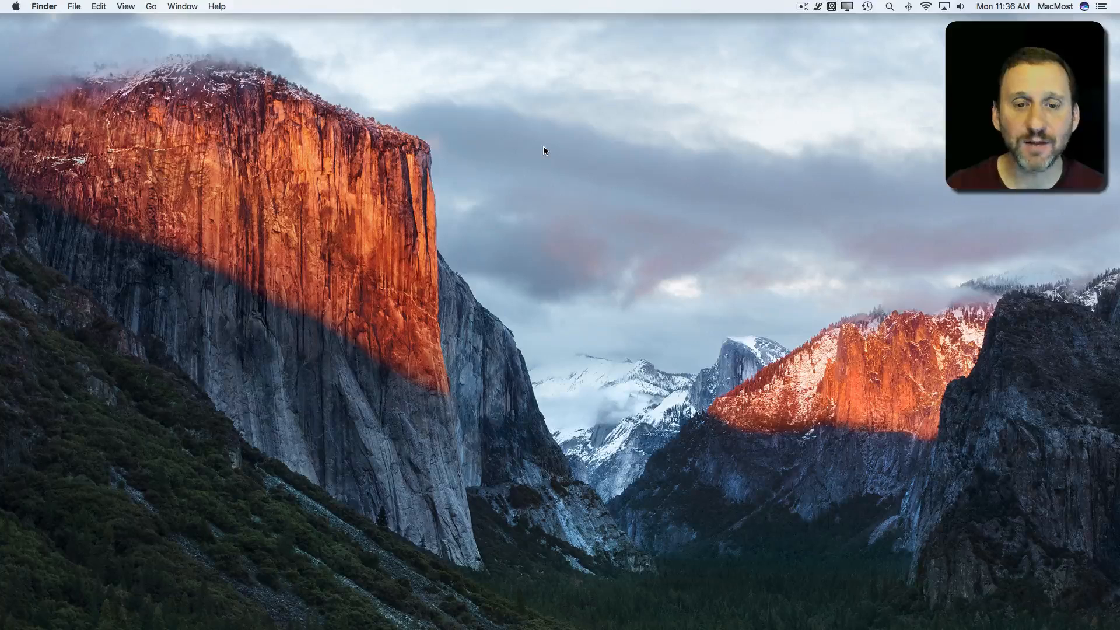
mouse_move(61, 49)
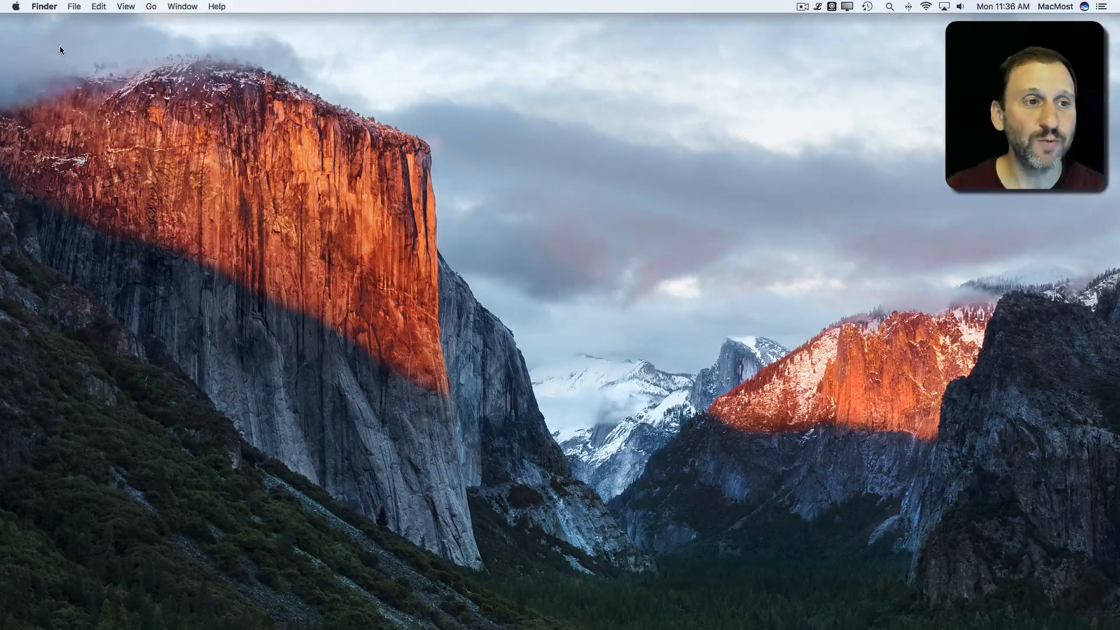
Open the Mac overview window, then close it.
left_click(14, 7)
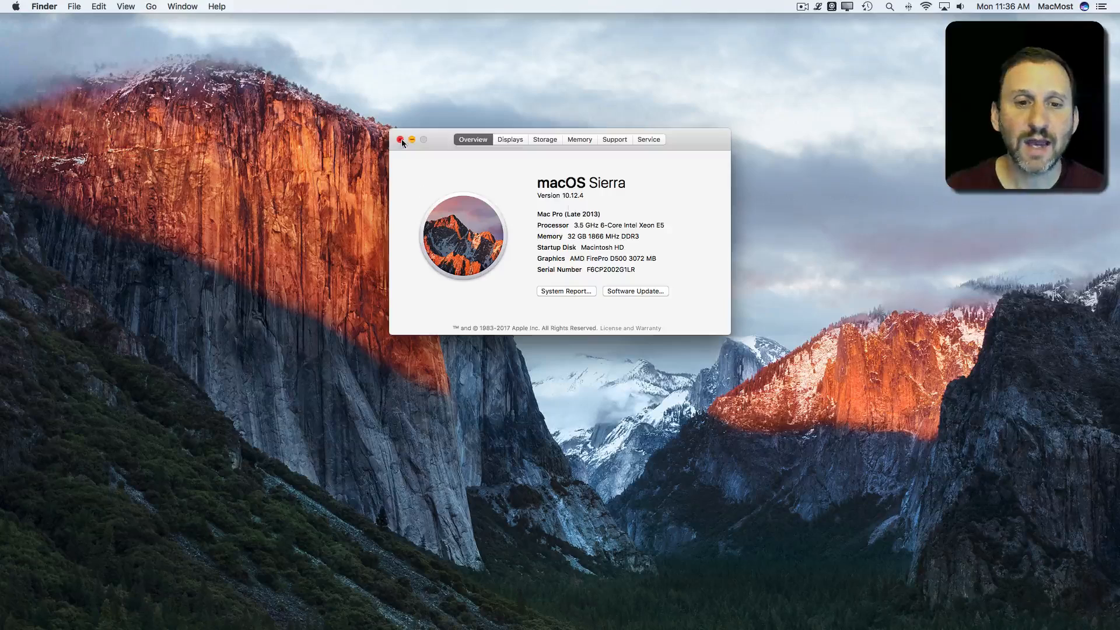
left_click(400, 140)
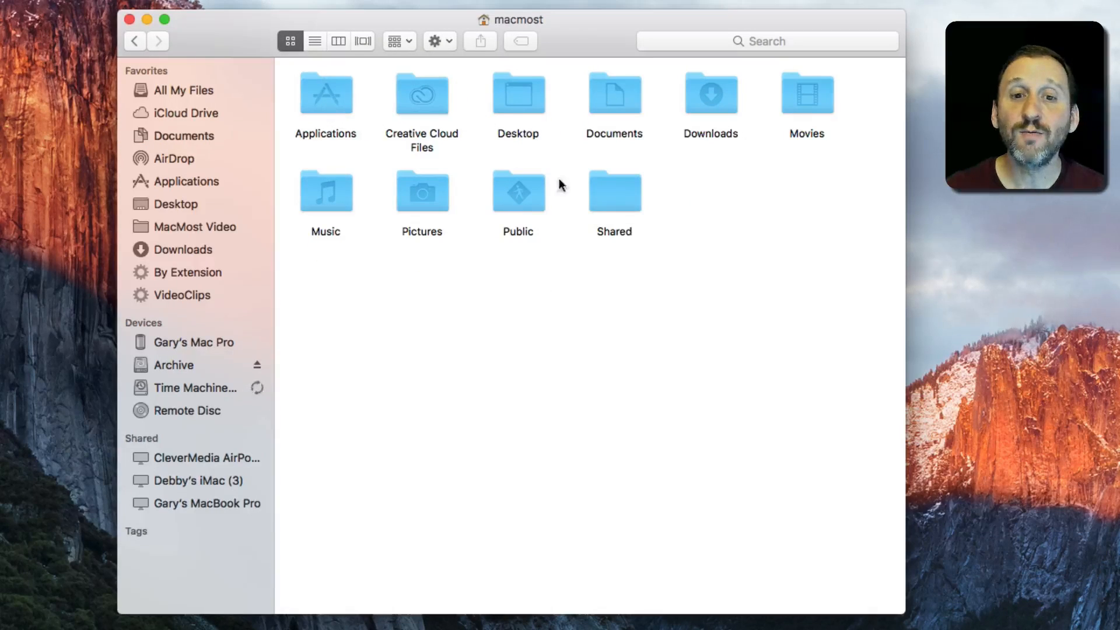
mouse_move(561, 84)
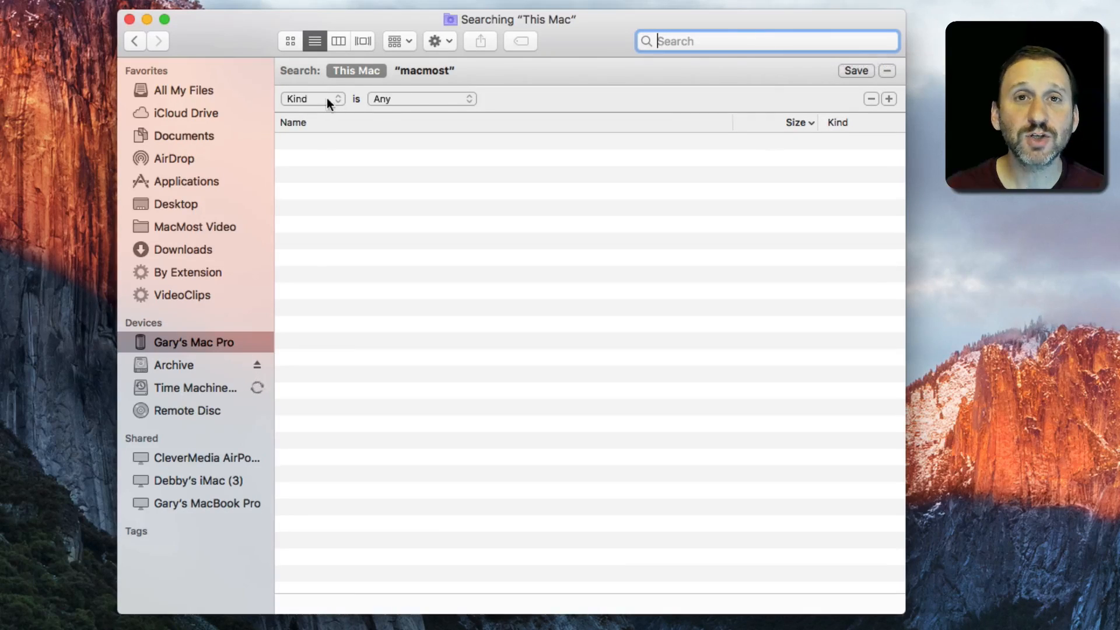
mouse_move(411, 102)
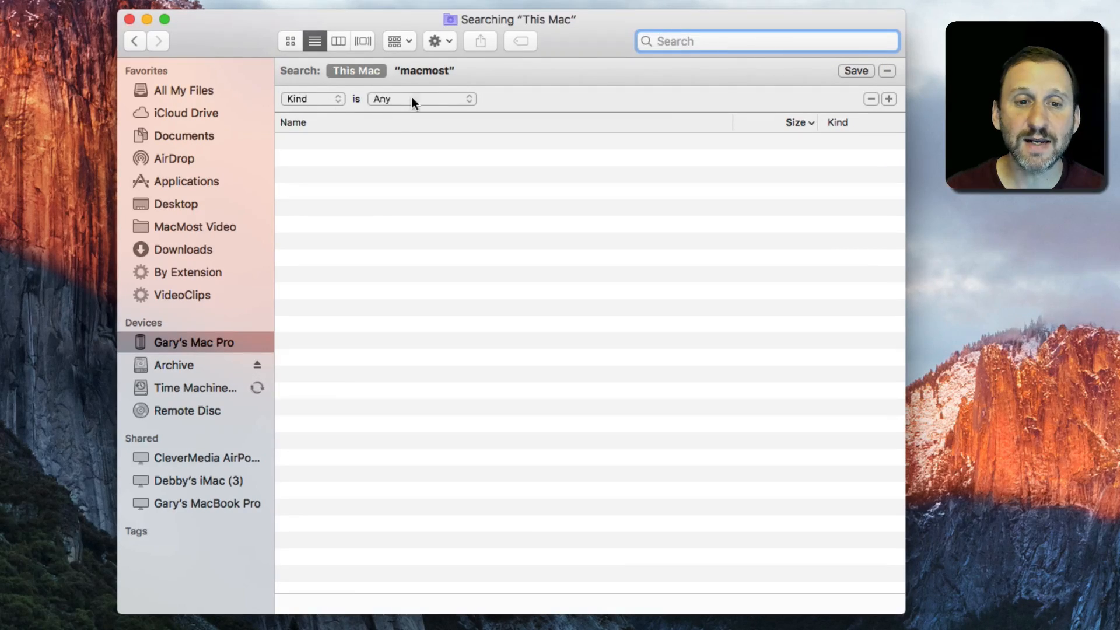
Replace the Kind search attribute with File Size, found by searching 'size' under Other.
left_click(311, 99)
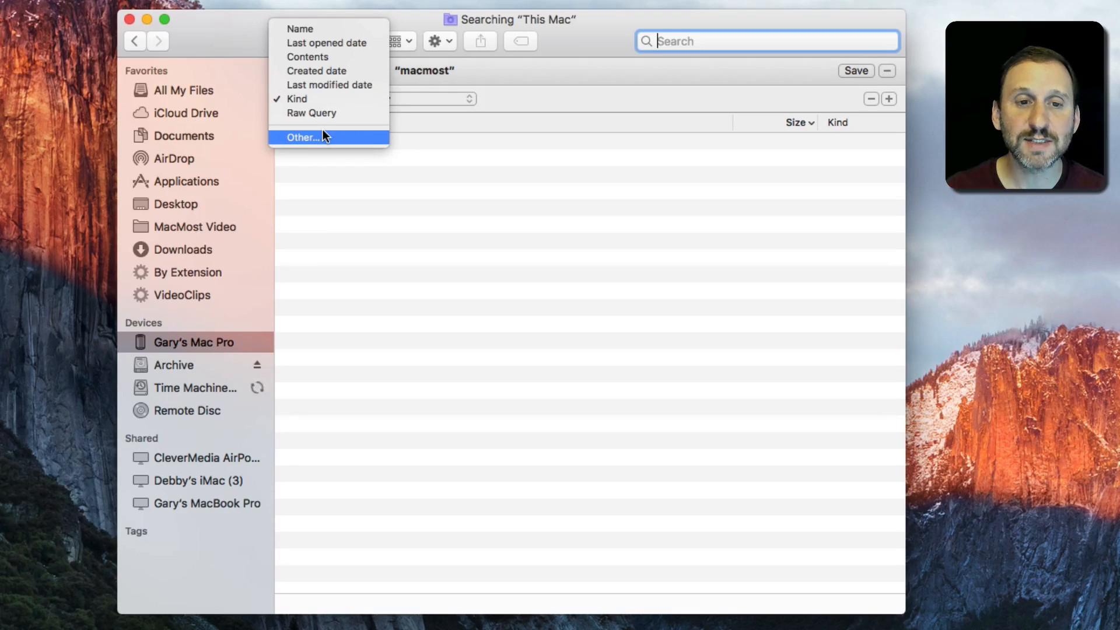
left_click(302, 137)
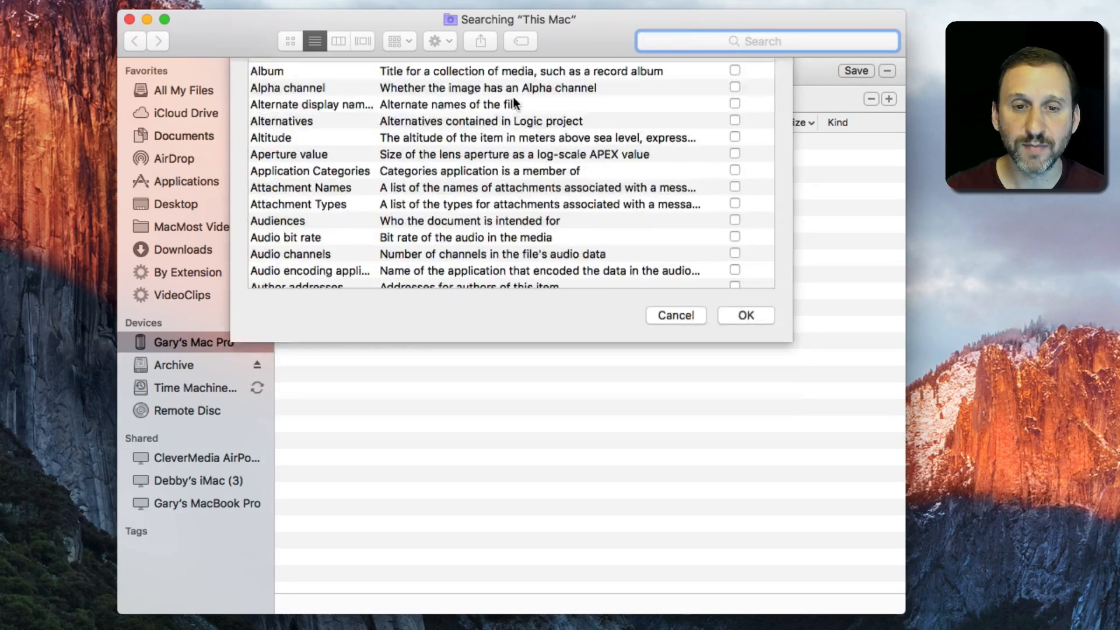
type("size")
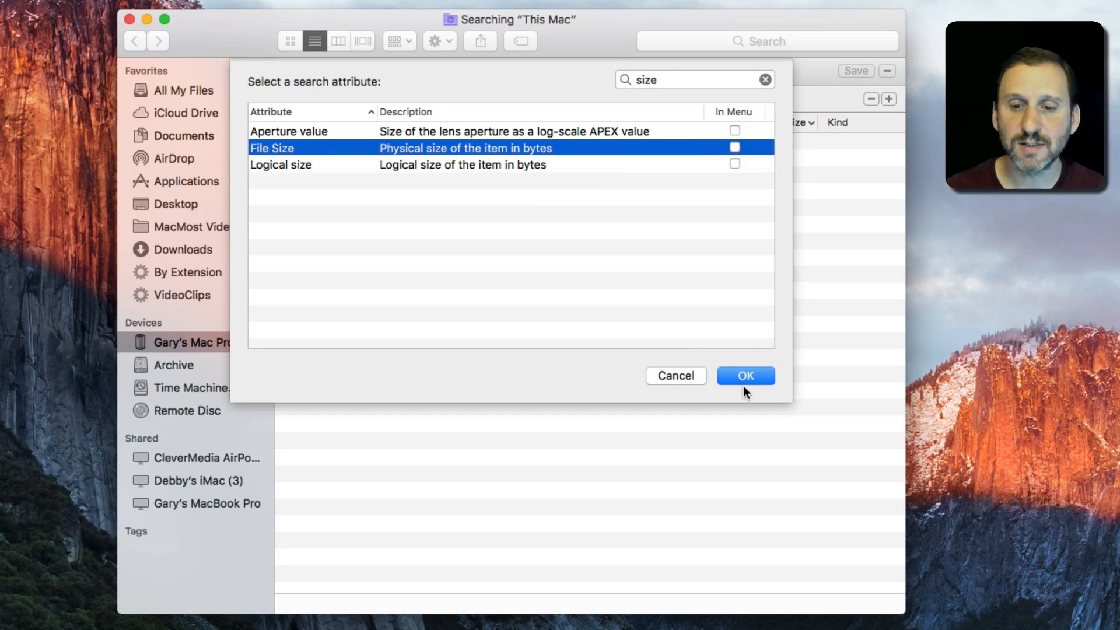
left_click(745, 375)
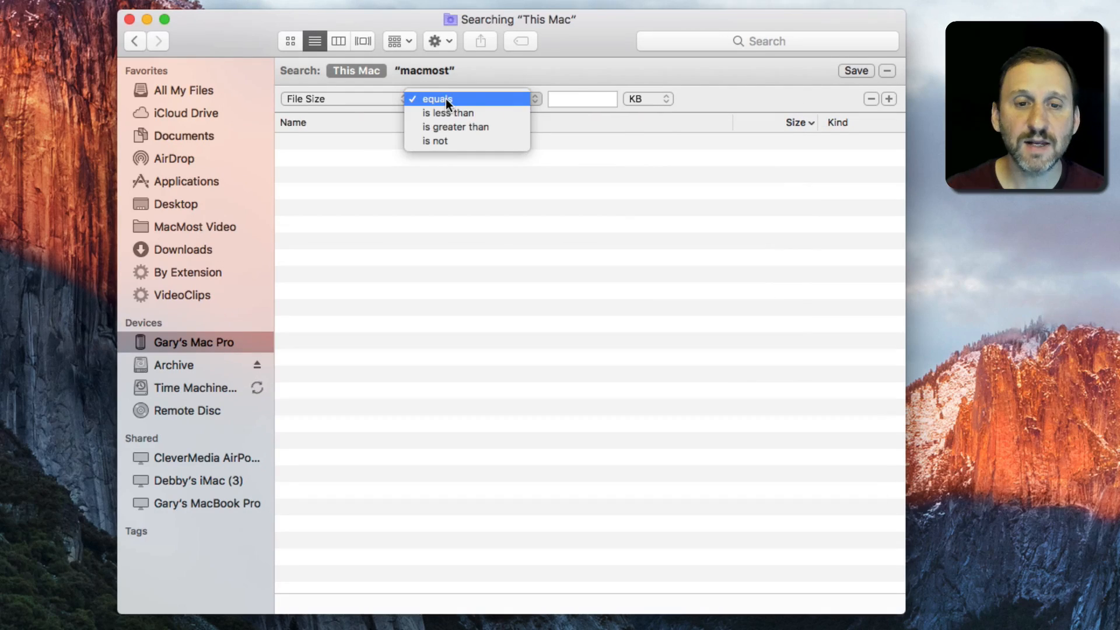
Match files greater than 0.1 GB, scoped to the macmost folder.
left_click(455, 126)
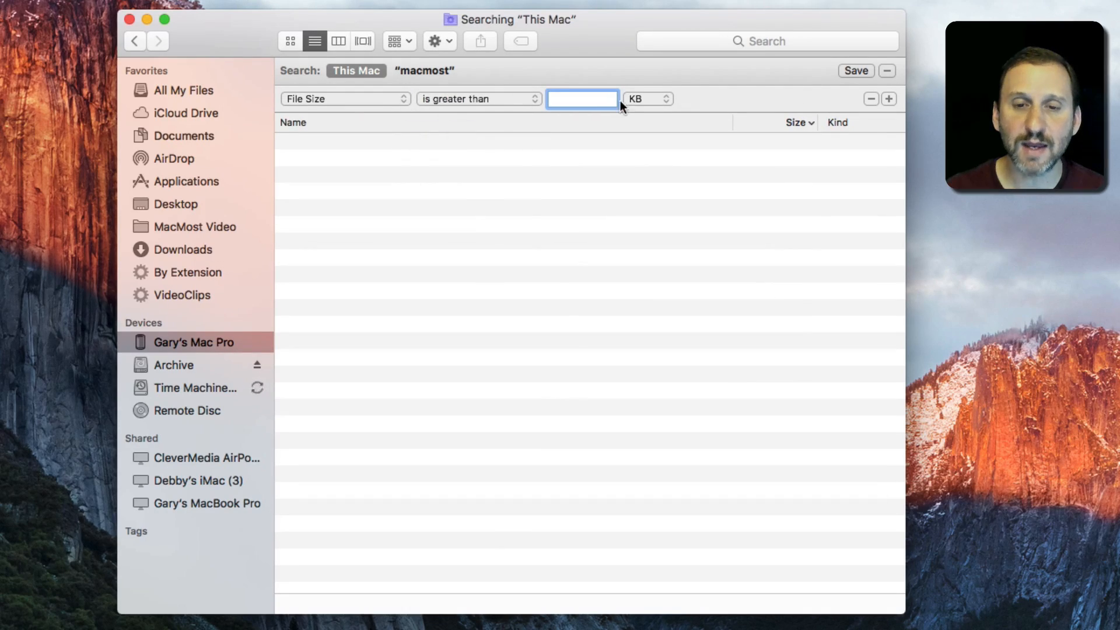
left_click(646, 99)
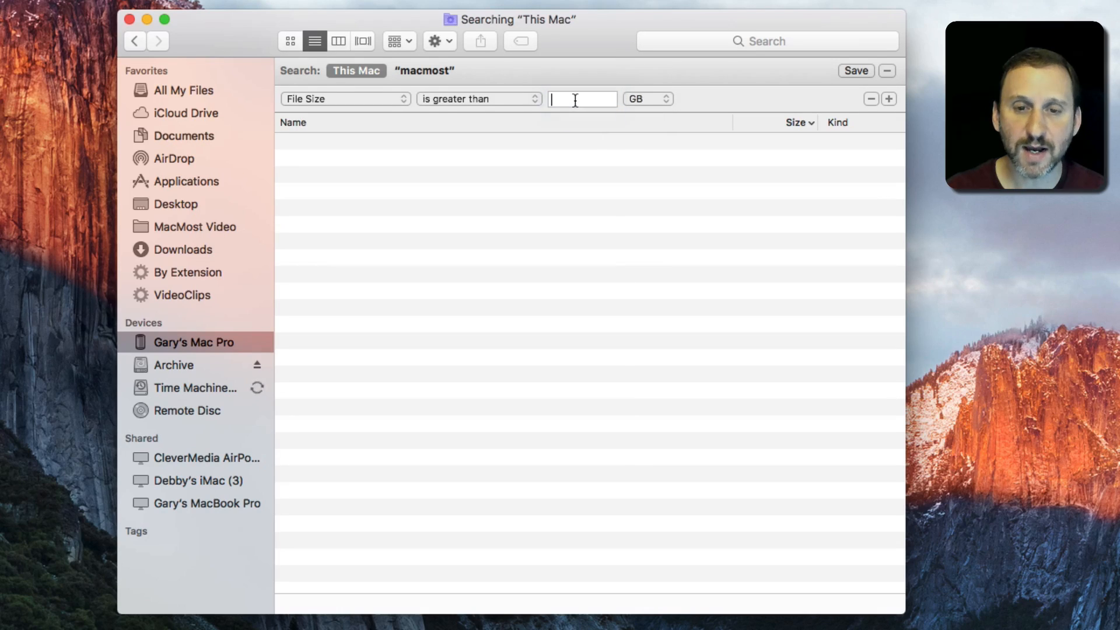
type("5")
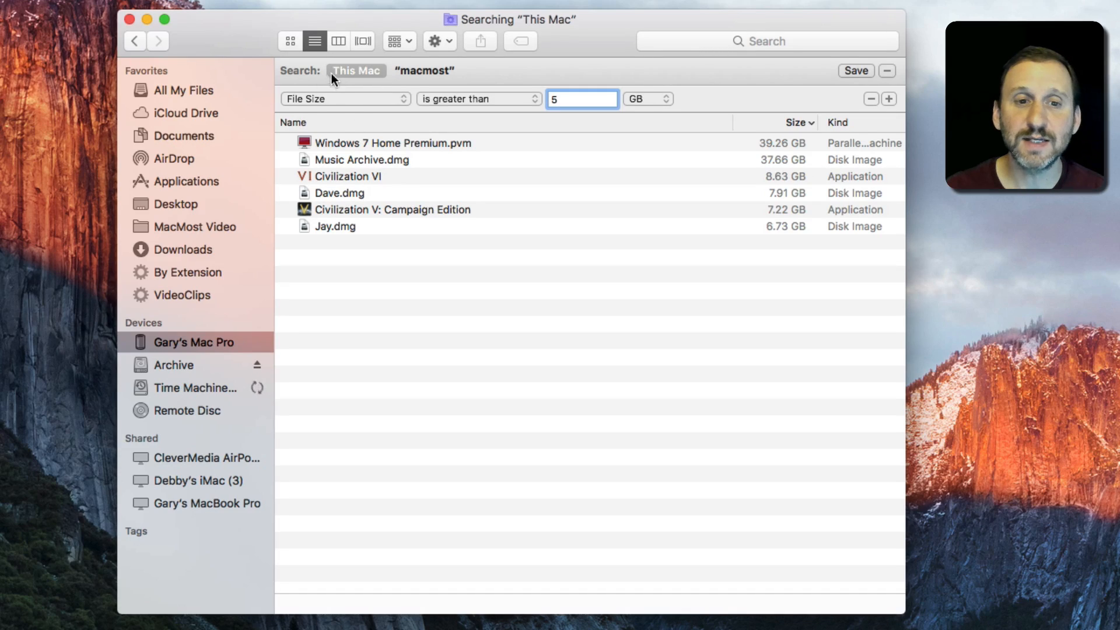
left_click(425, 70)
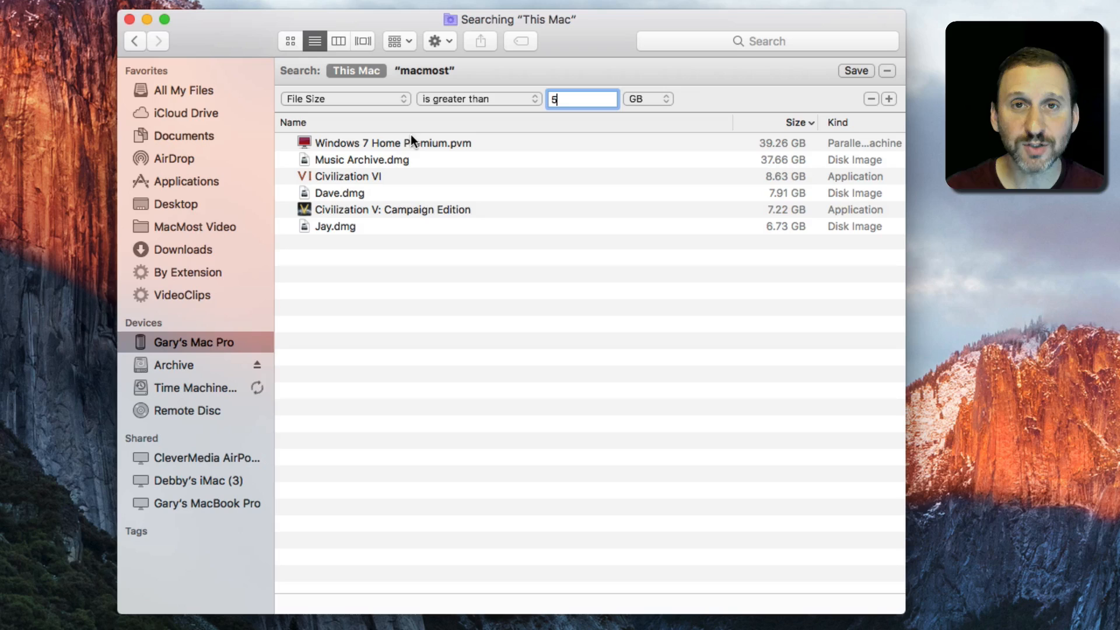
left_click(424, 70)
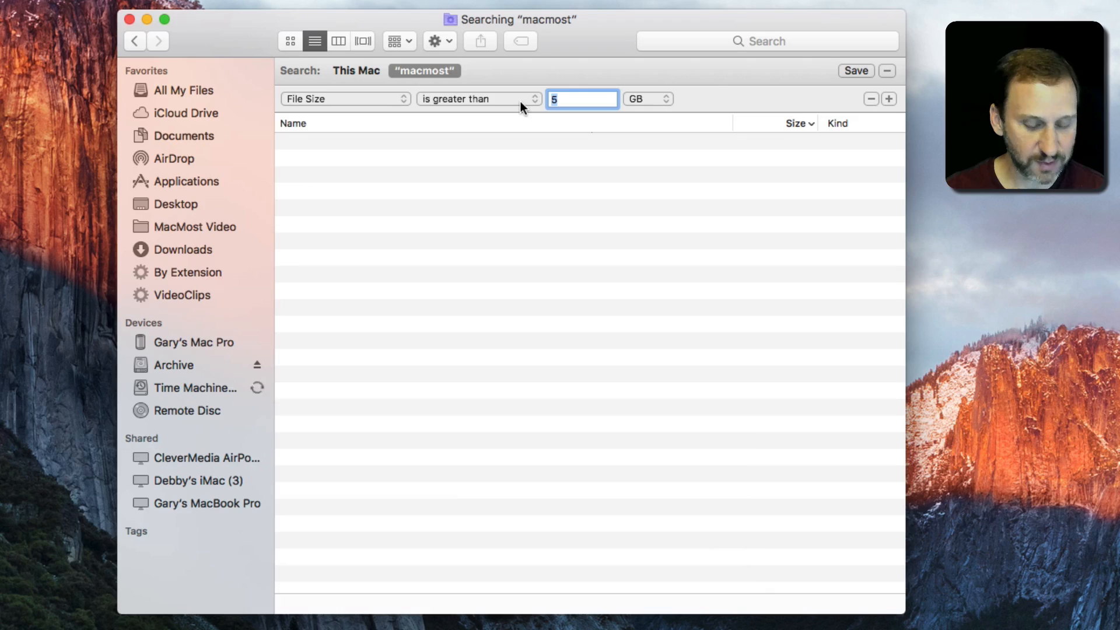
type("1")
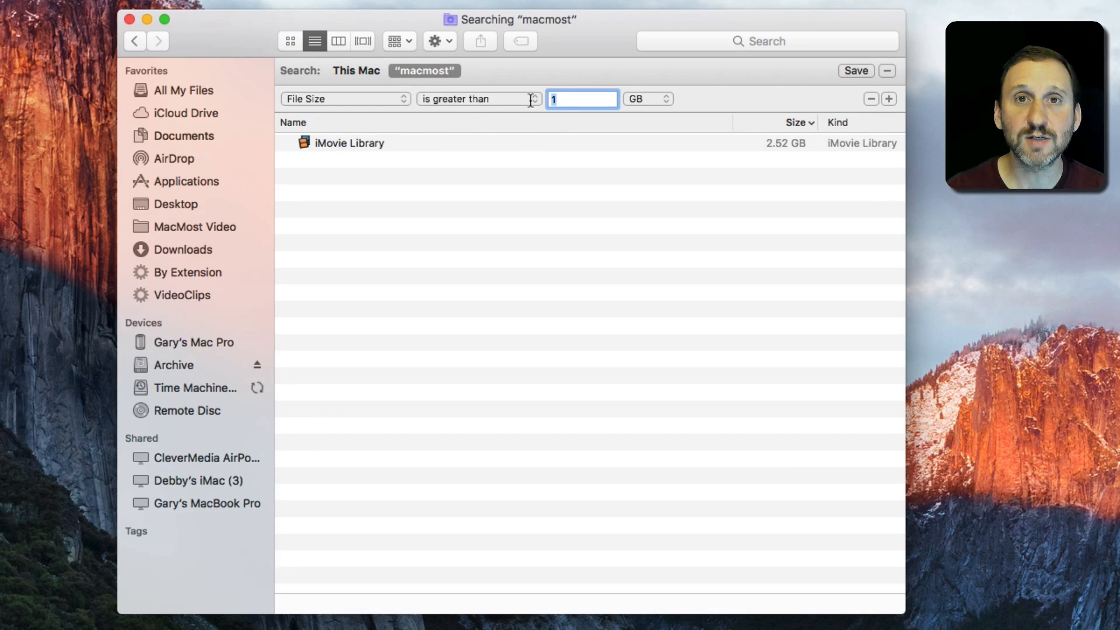
type(".1")
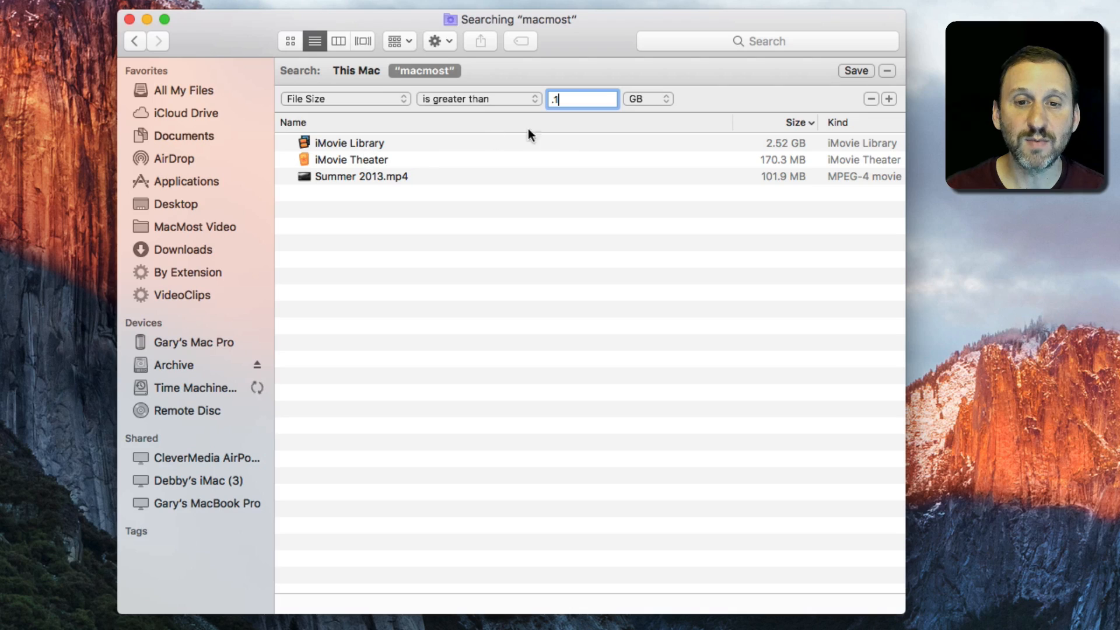
mouse_move(643, 107)
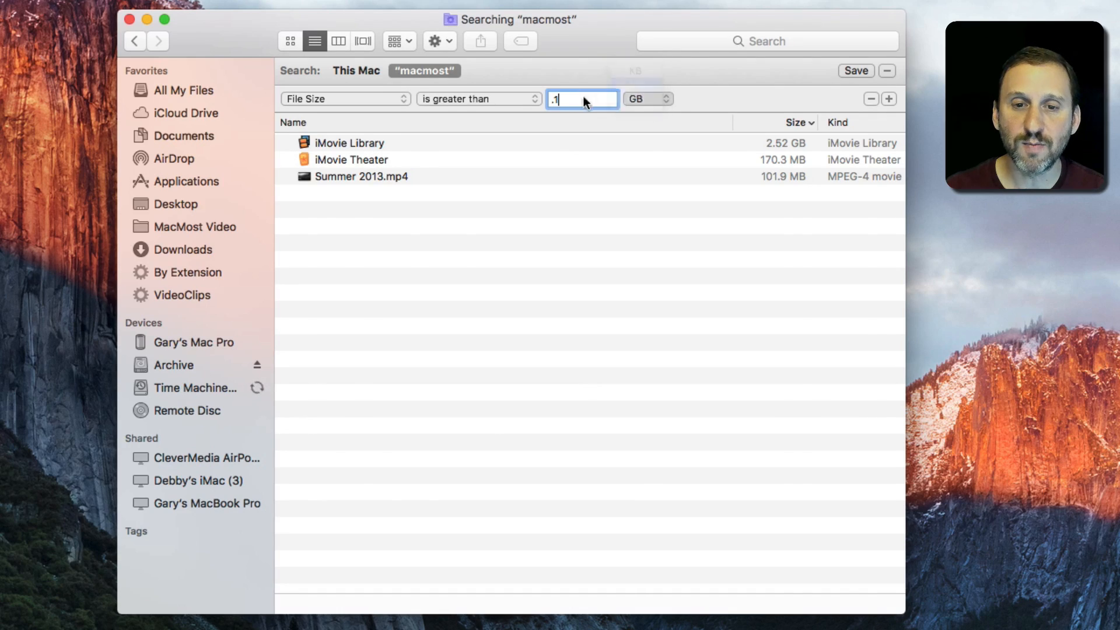
Show files over 10 MB, sorted largest first, and select iMovie Library.
left_click(647, 98)
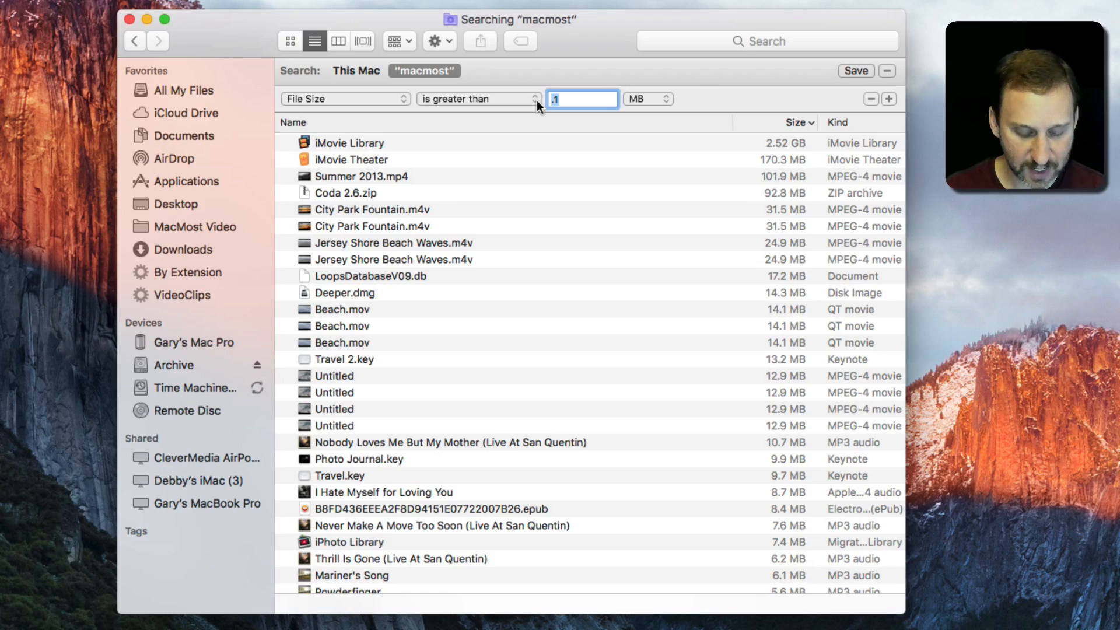
type("10")
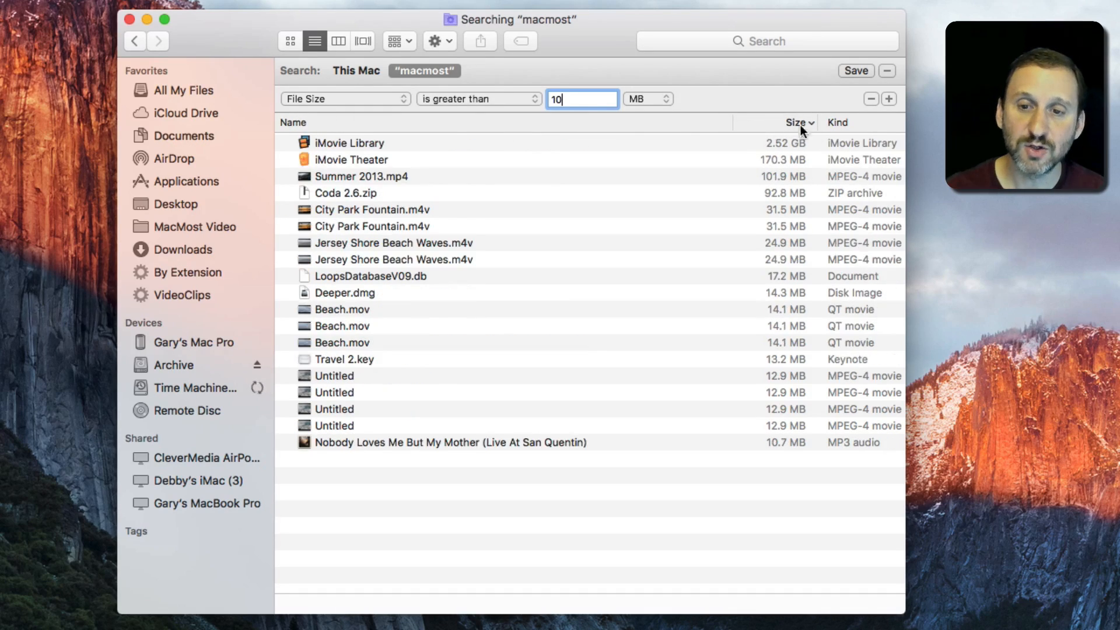
left_click(795, 122)
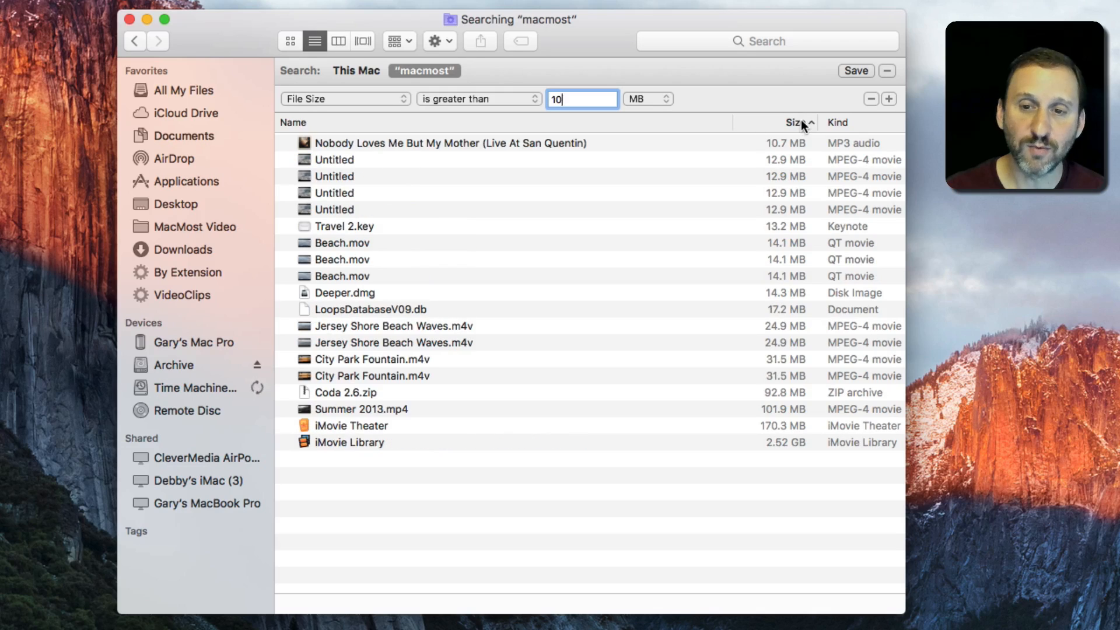
left_click(793, 122)
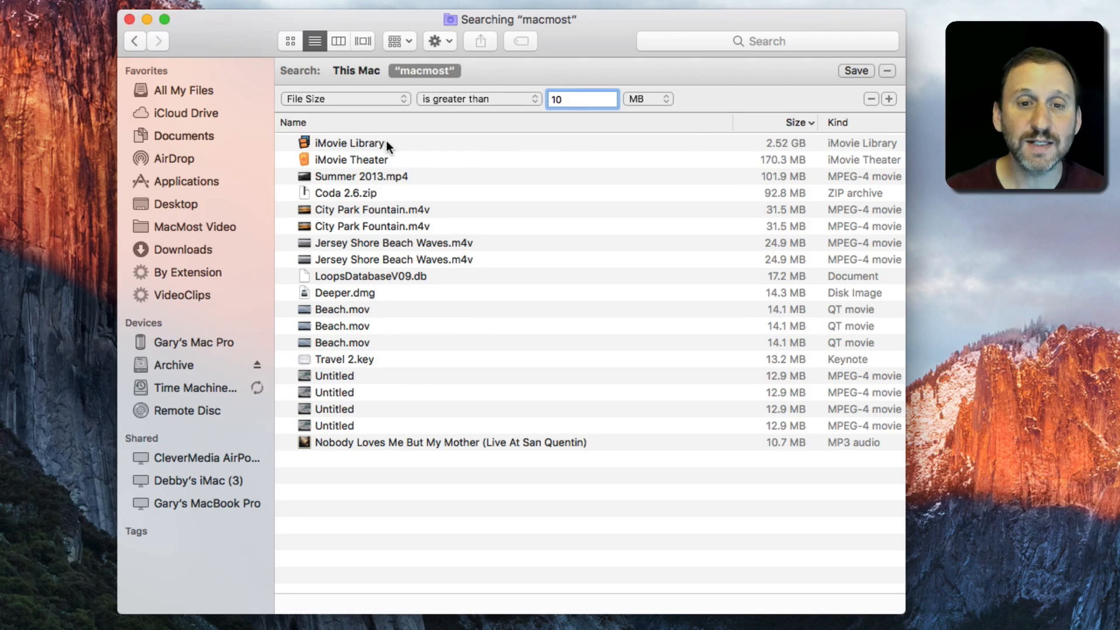
left_click(349, 142)
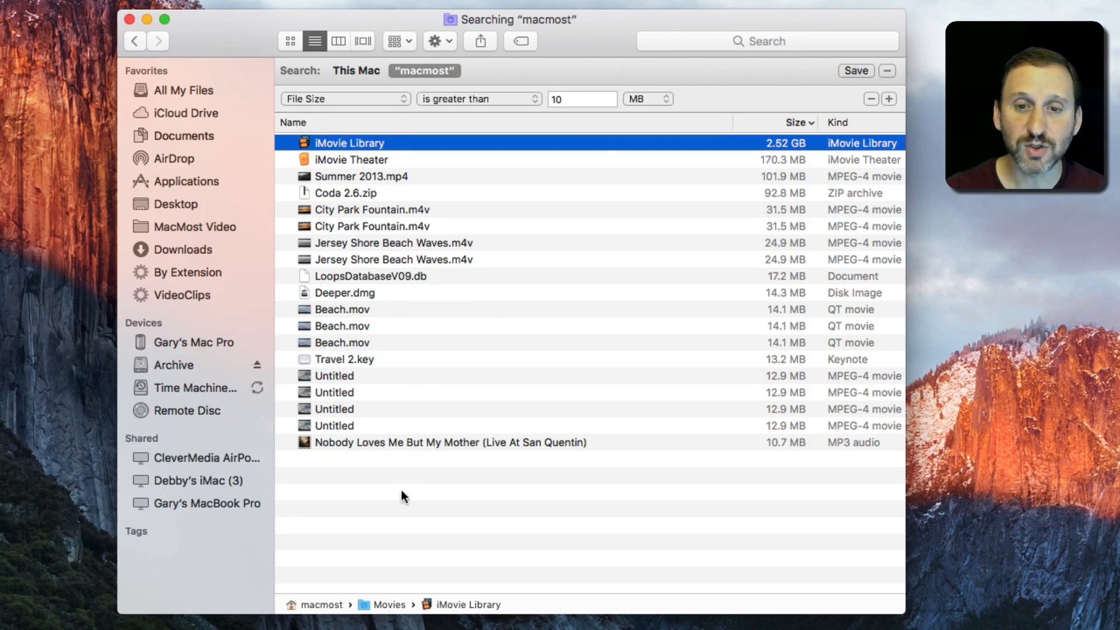
mouse_move(492, 153)
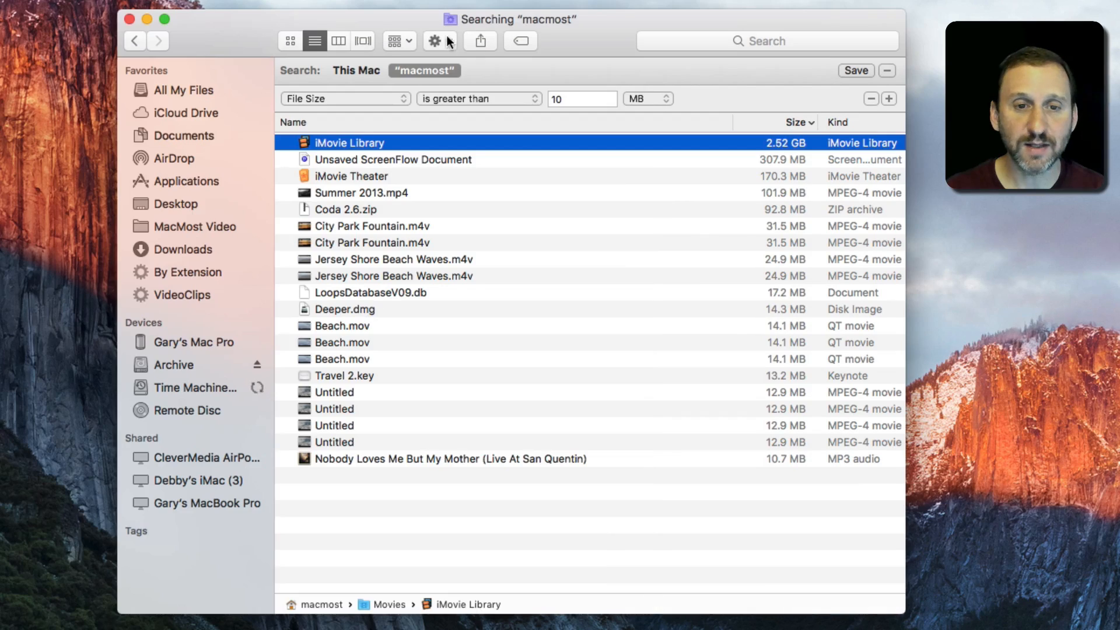
mouse_move(596, 46)
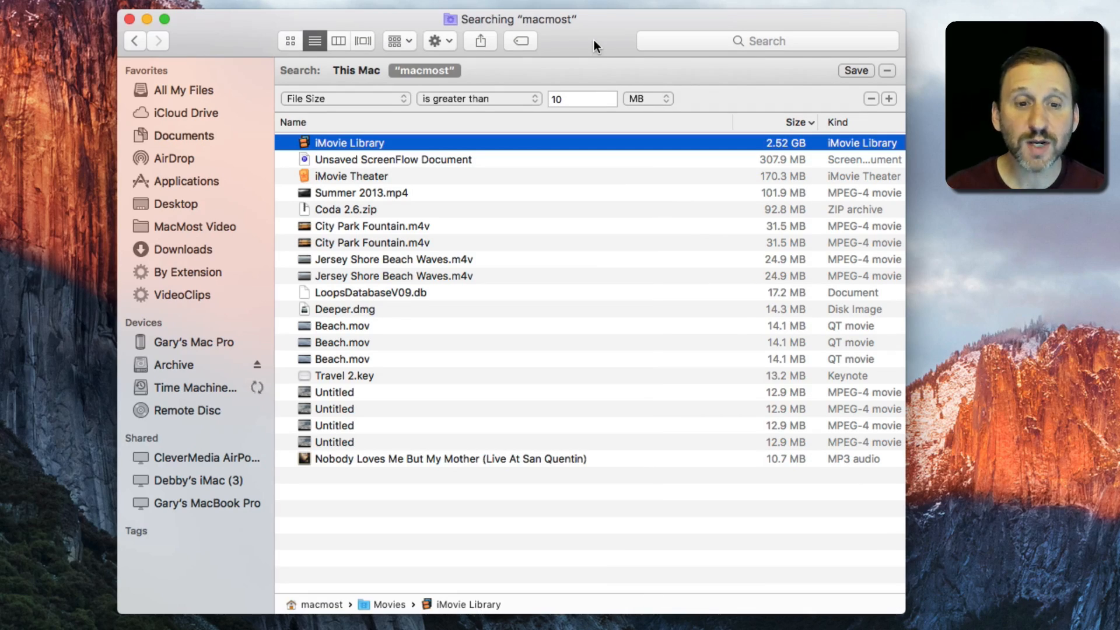
mouse_move(398, 500)
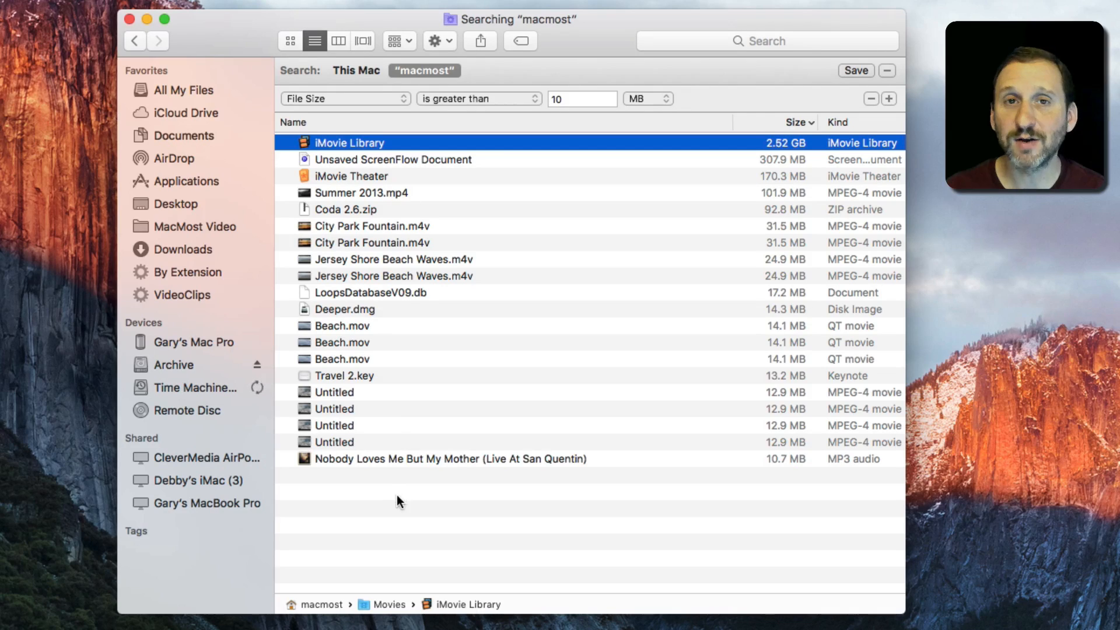
mouse_move(381, 202)
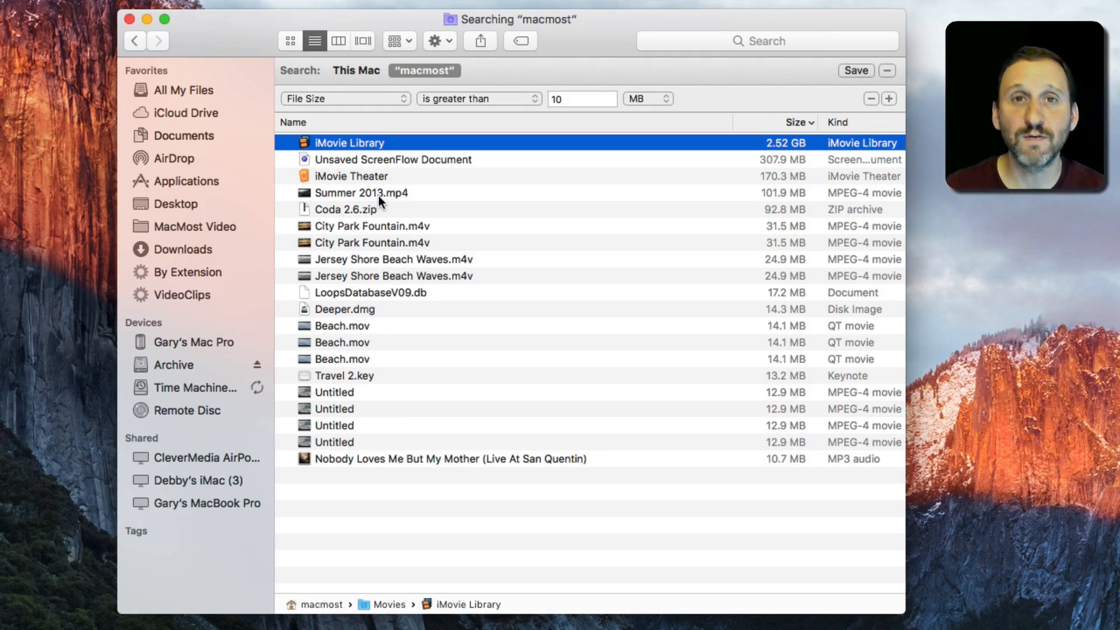
mouse_move(370, 170)
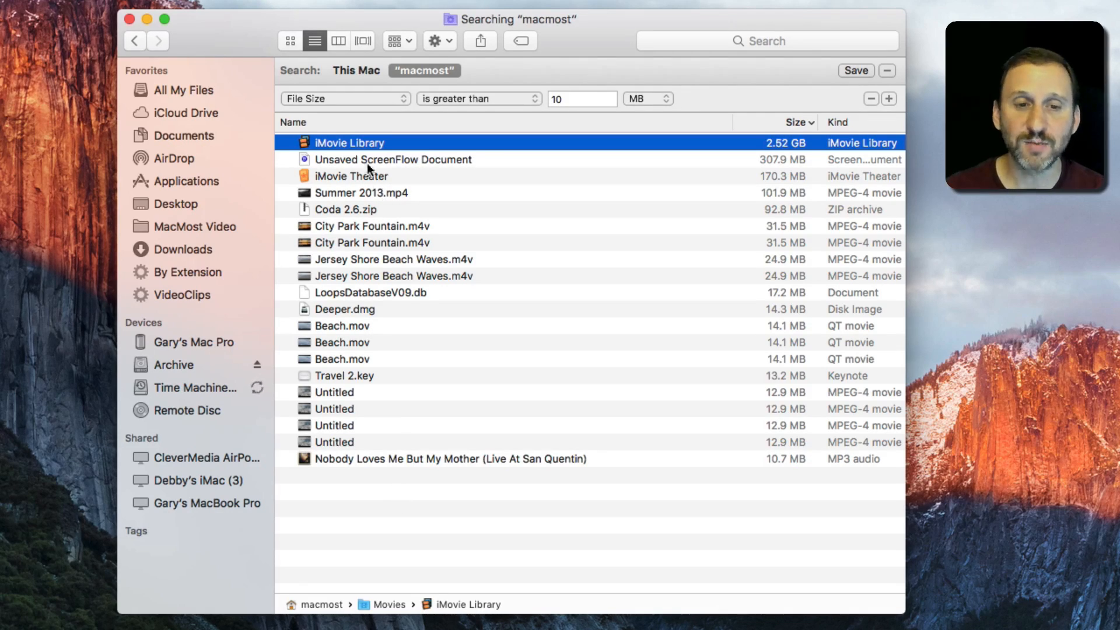
mouse_move(431, 148)
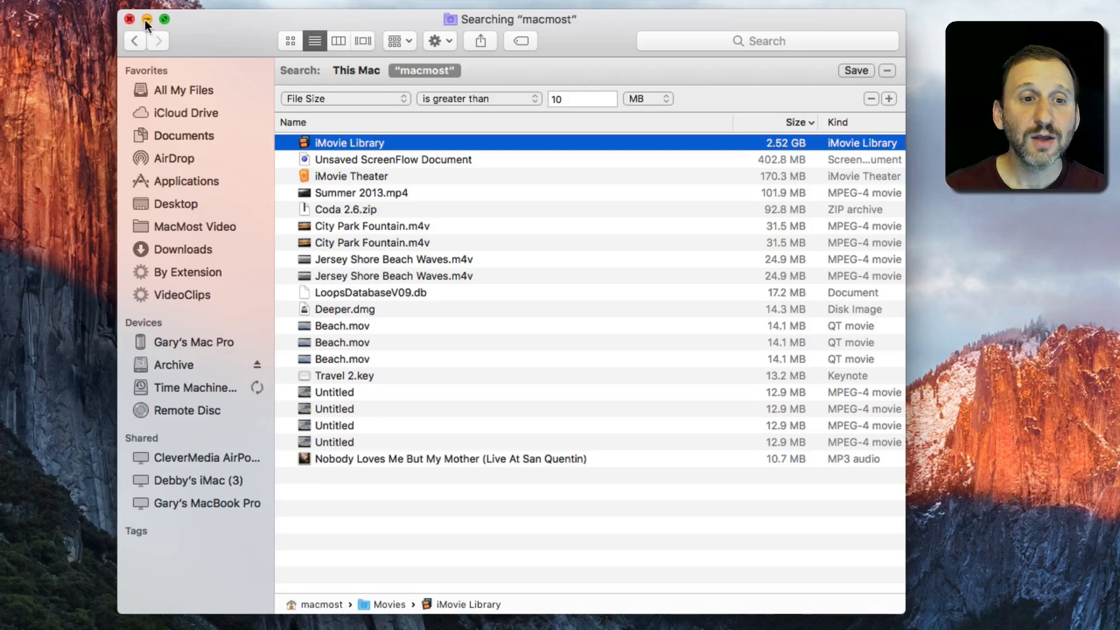
Minimize the Finder window listing files over 10 MB.
left_click(130, 19)
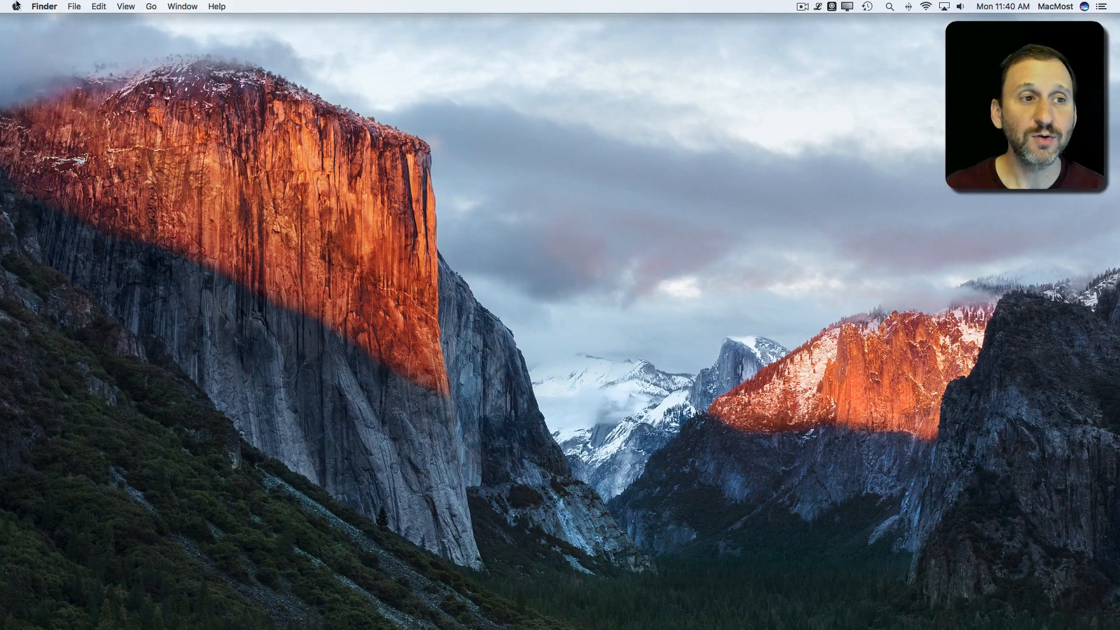
Open About This Mac from the Apple menu and bring up Macintosh HD storage management.
left_click(16, 7)
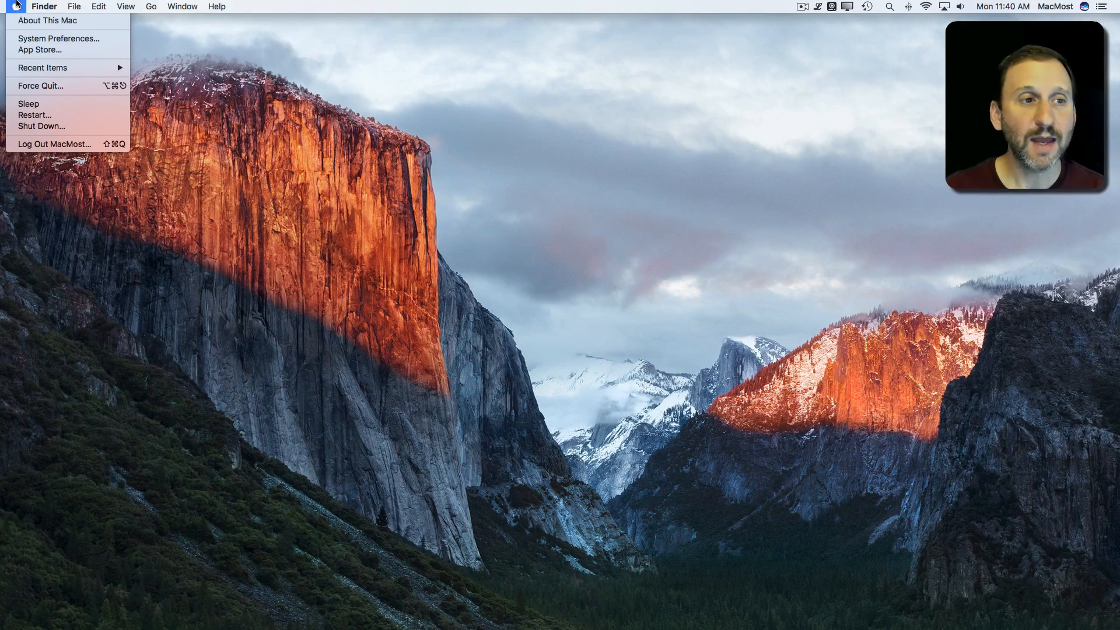
left_click(47, 19)
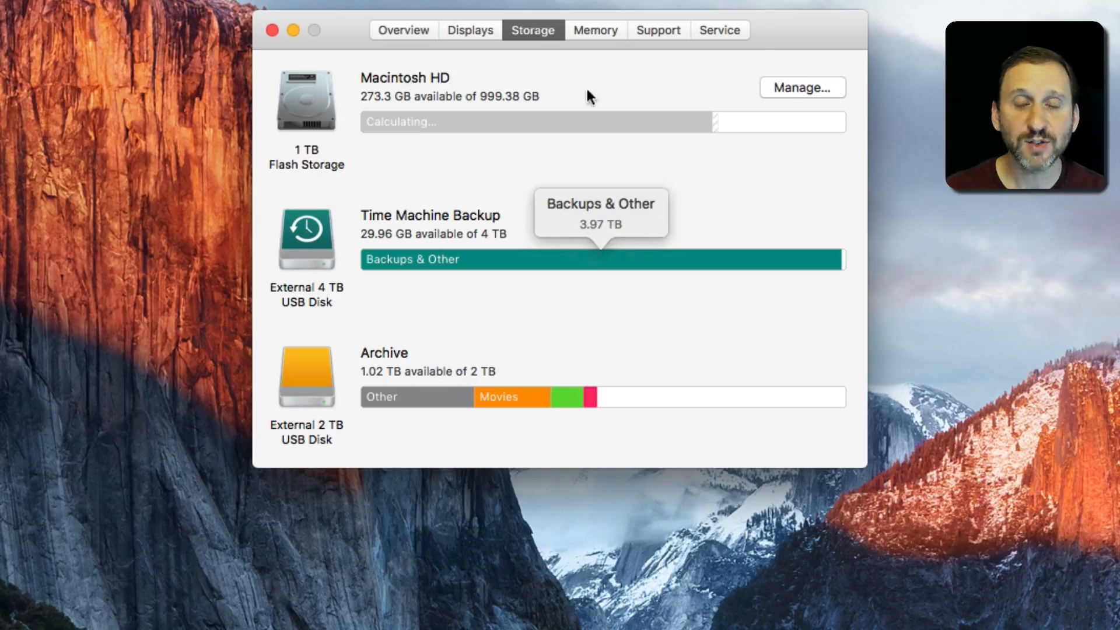
left_click(802, 87)
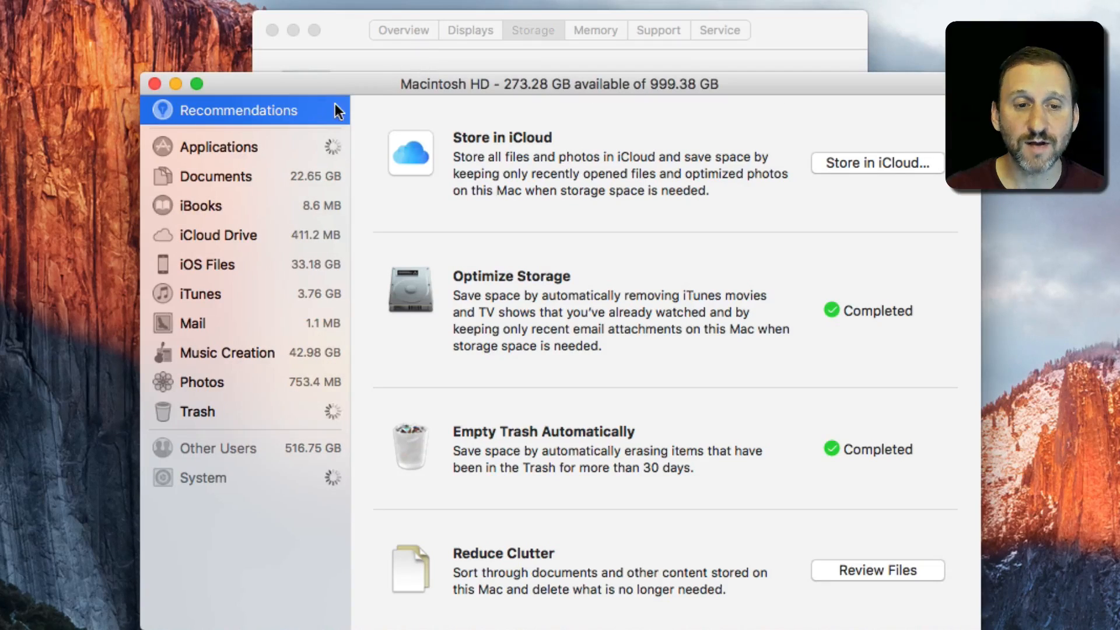
mouse_move(225, 350)
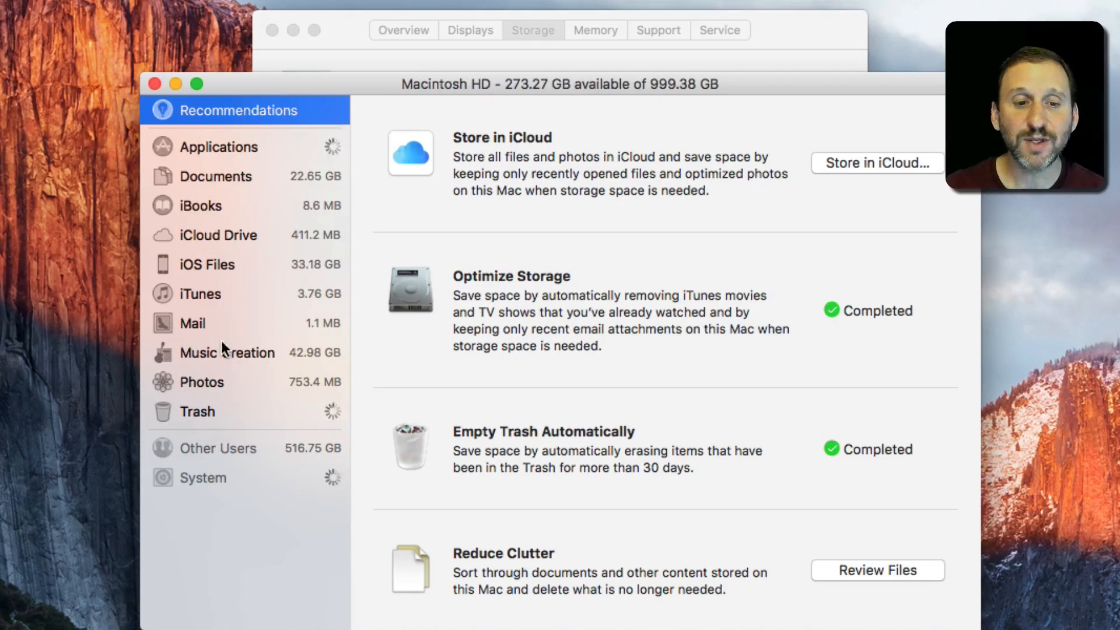
Show large files under Documents and select iMovie Library (2.52 GB).
left_click(218, 176)
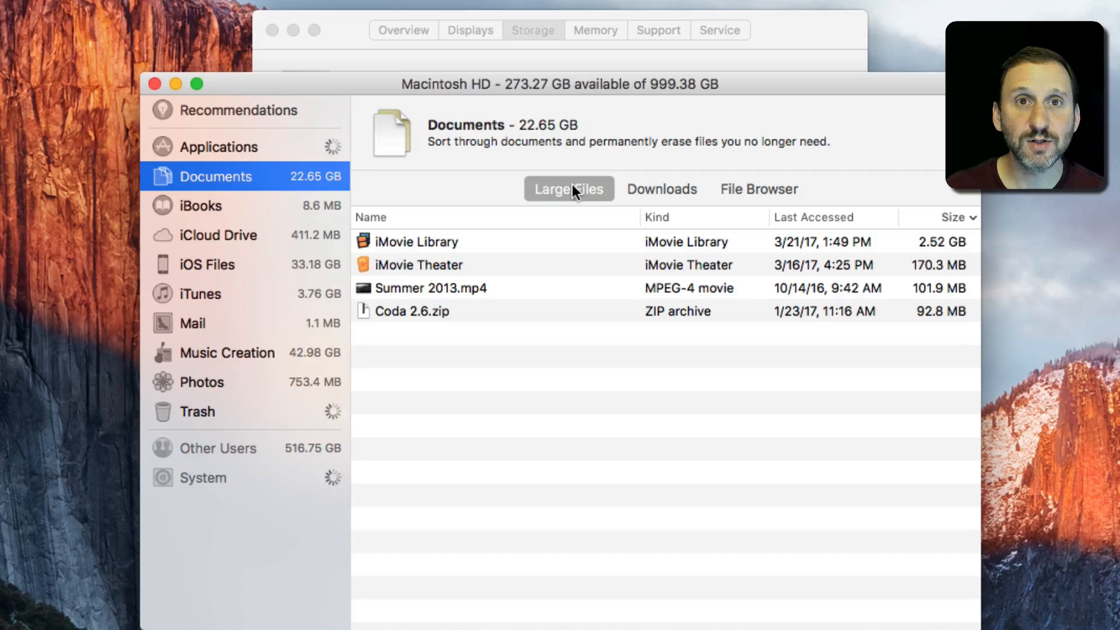
mouse_move(771, 220)
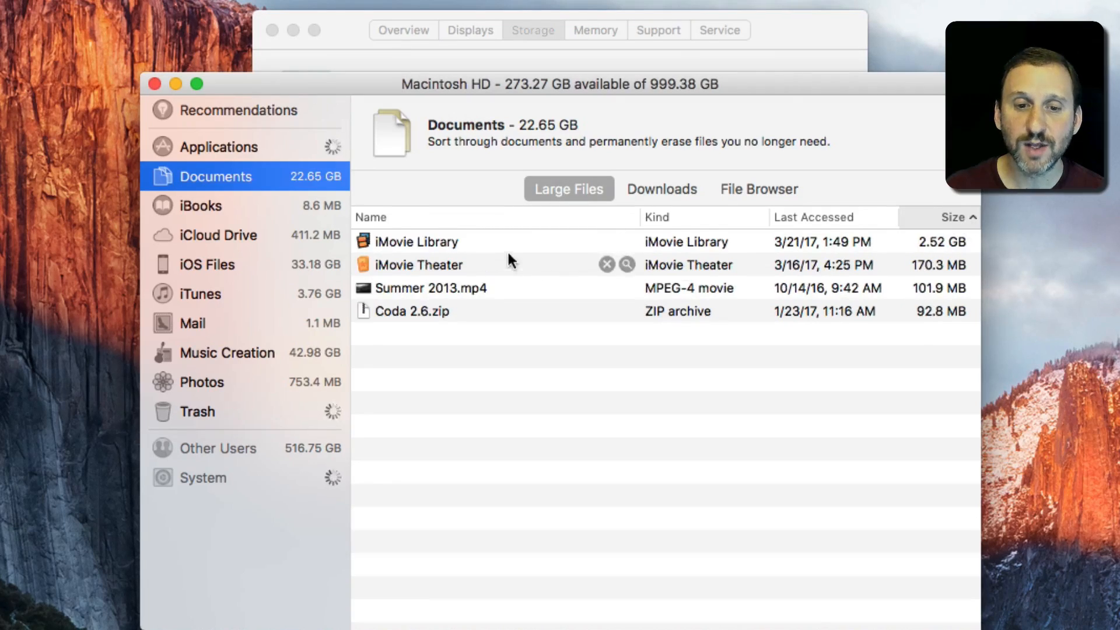
left_click(416, 241)
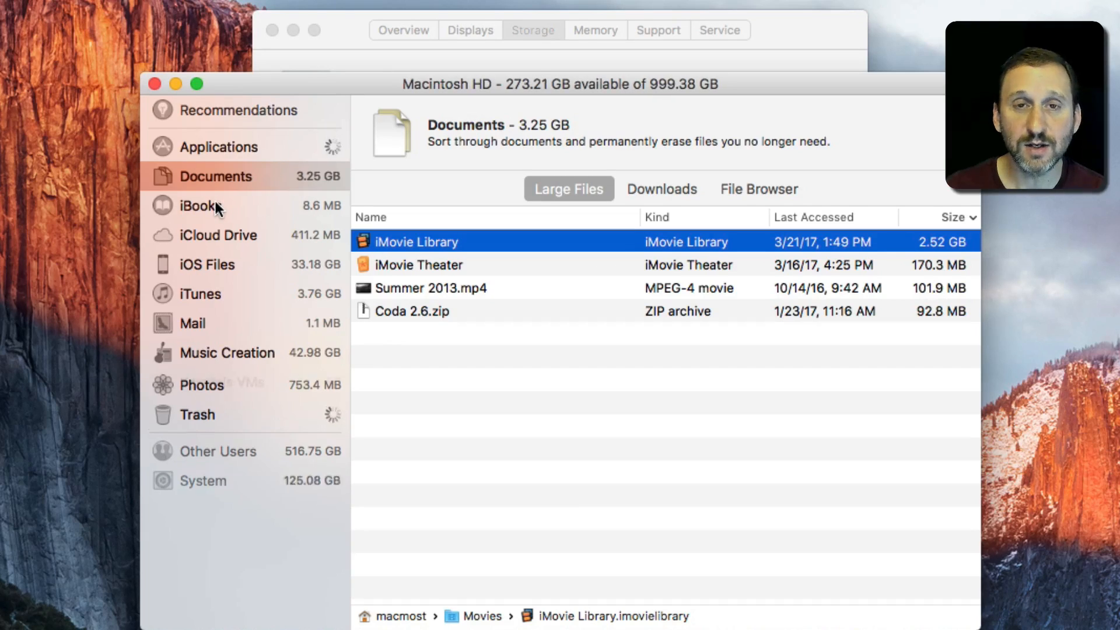
View the three iBooks (8.6 MB), then the iTunes category (3.76 GB).
left_click(198, 206)
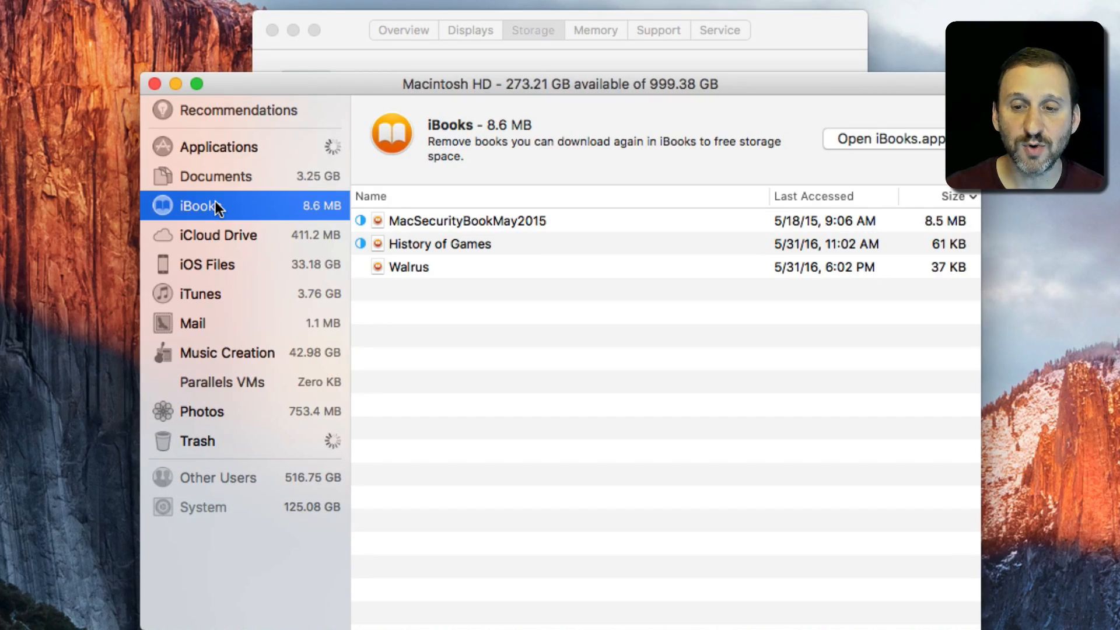
mouse_move(212, 250)
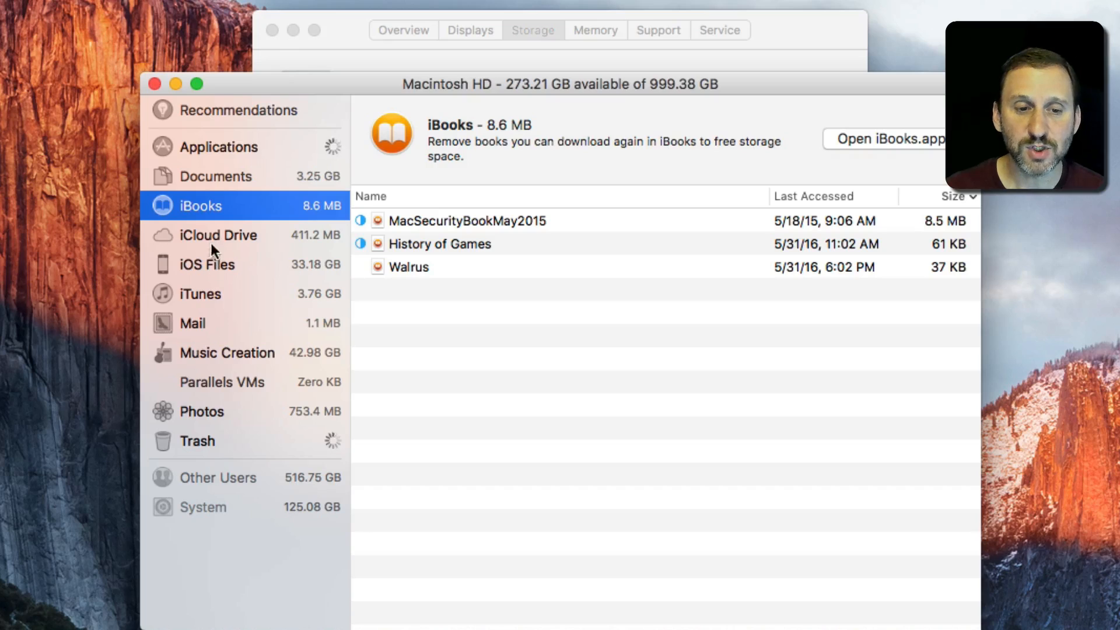
mouse_move(199, 327)
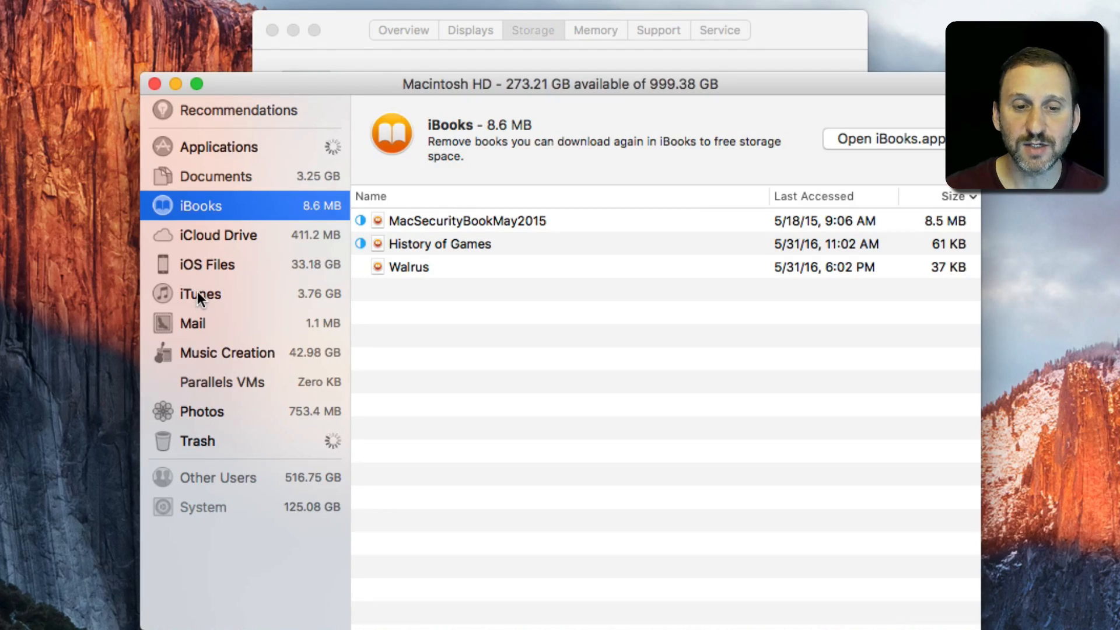
left_click(200, 294)
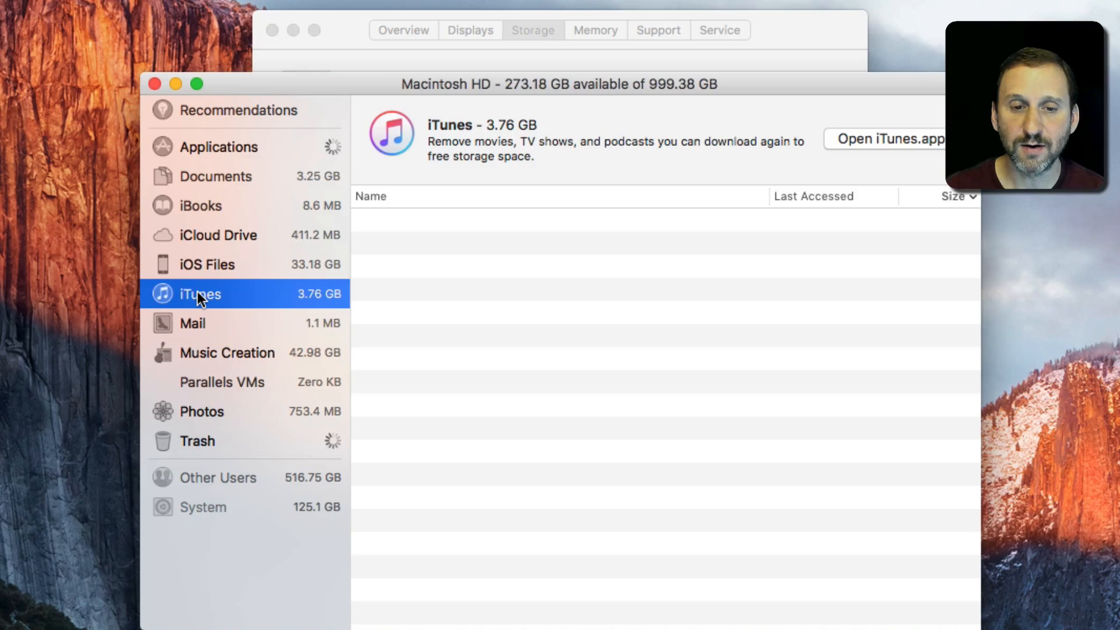
mouse_move(199, 147)
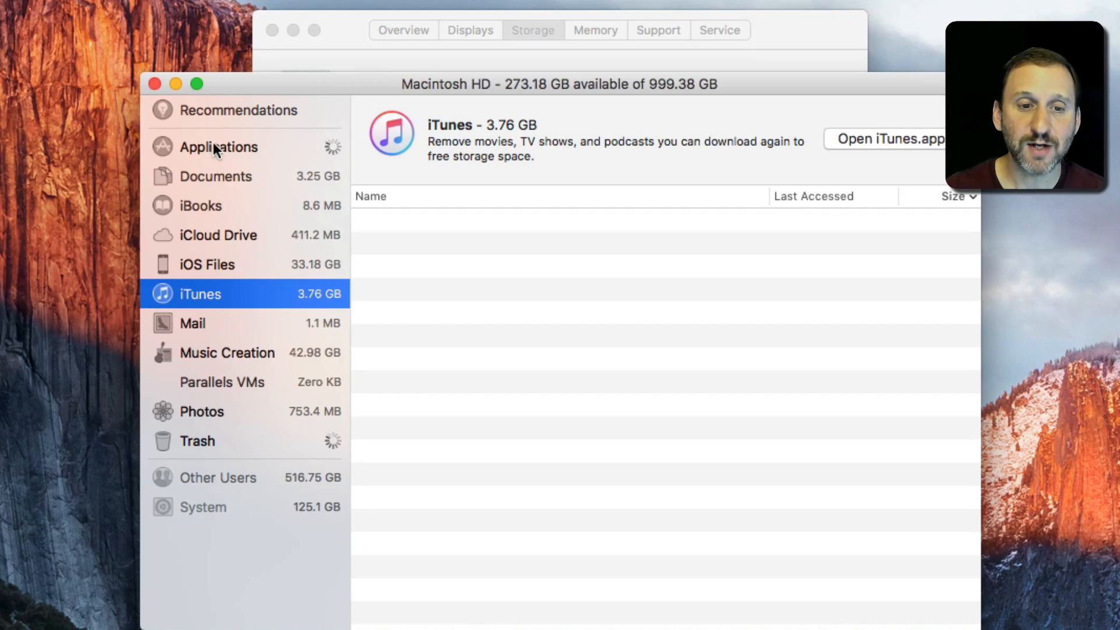
List applications, select Civilization V, and request its 7.22 GB removal.
left_click(220, 147)
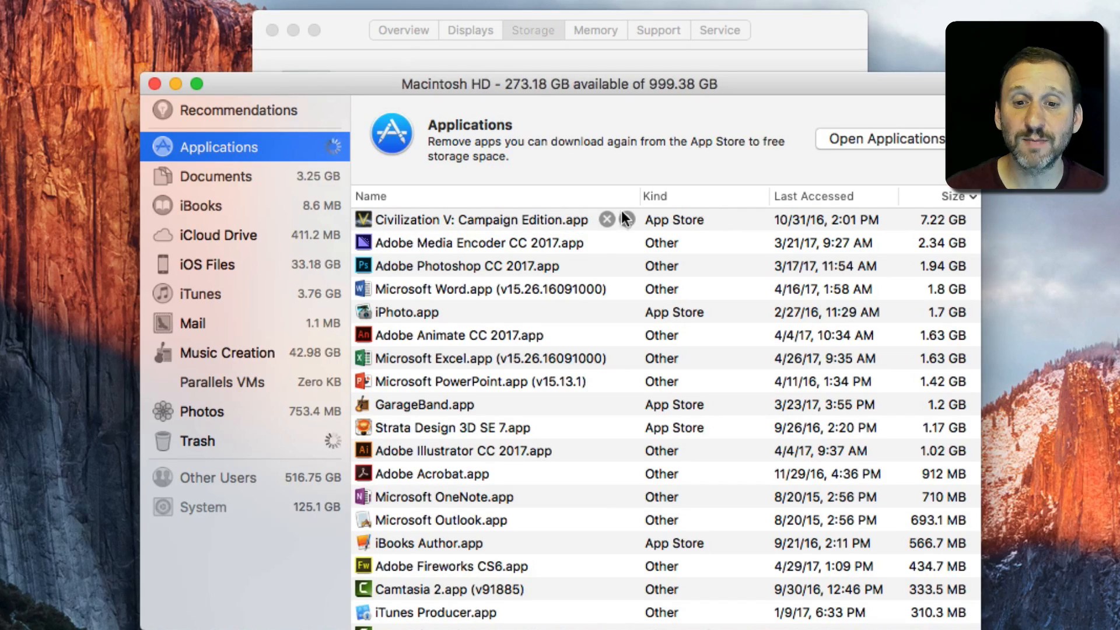
left_click(478, 220)
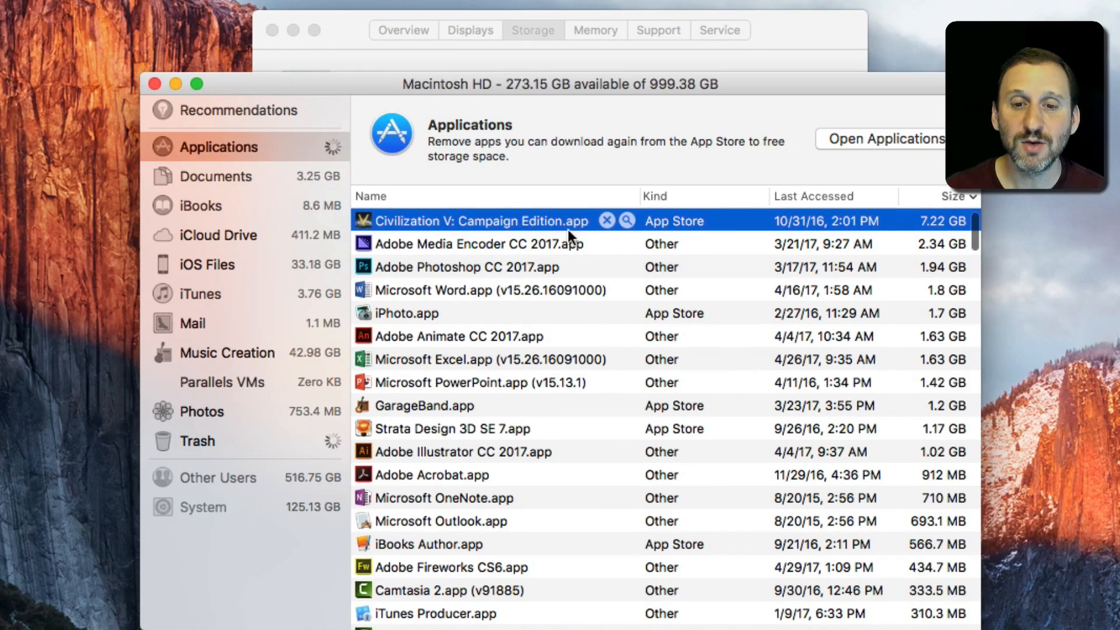
left_click(608, 220)
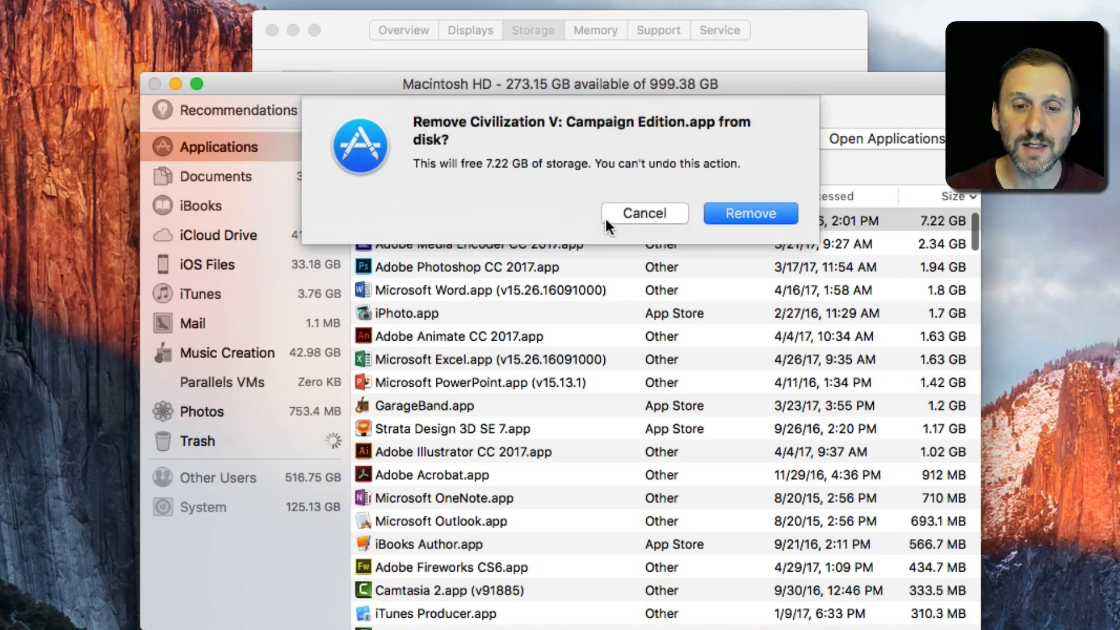
mouse_move(515, 217)
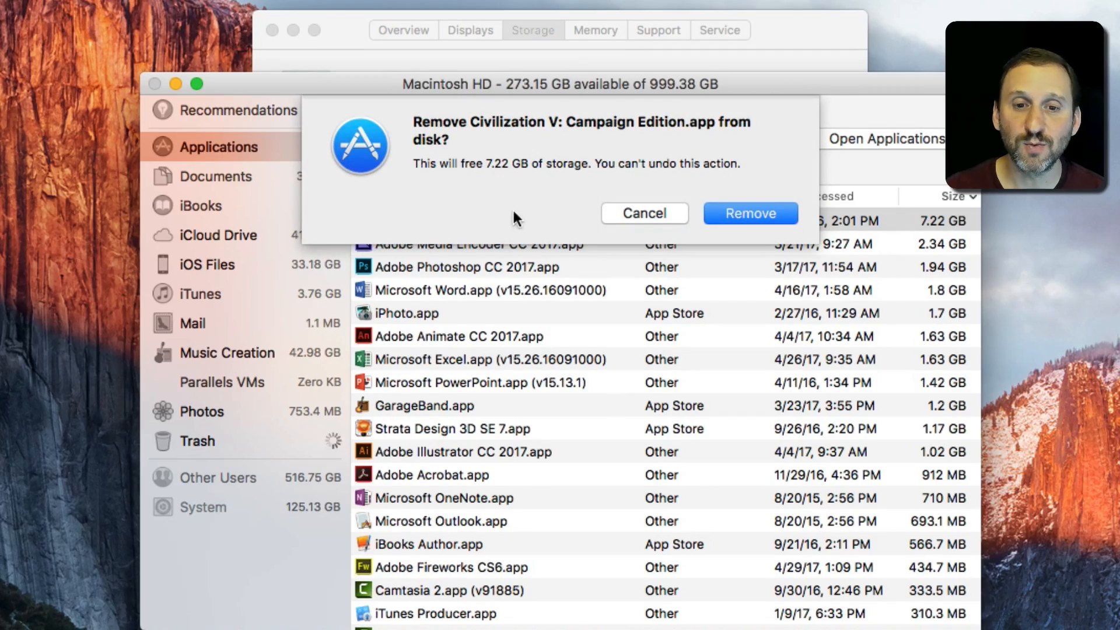